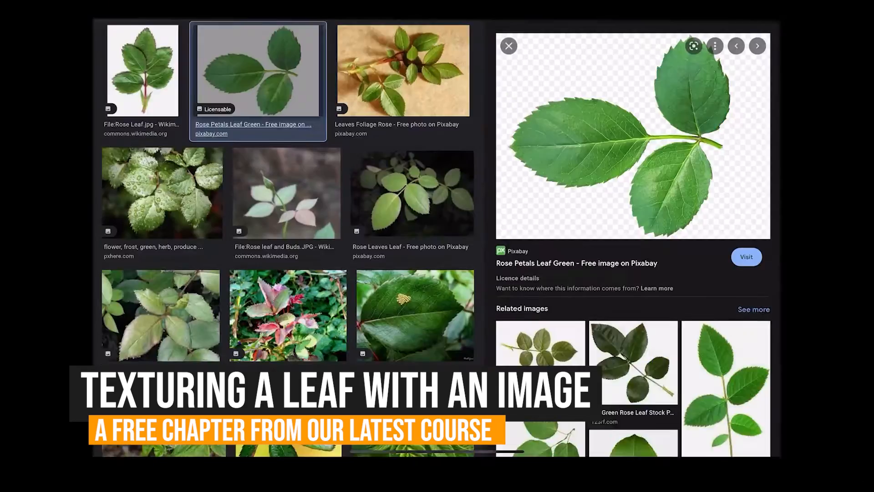
# Erase the neighbouring leaves, duplicate and stretch the leaf layer, and start Gaussian Blur.
pyautogui.scroll(-3)
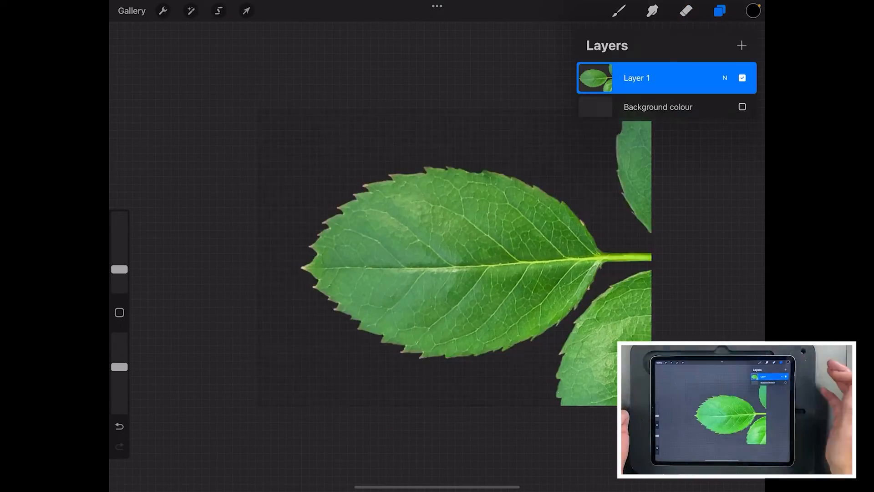
pyautogui.click(686, 10)
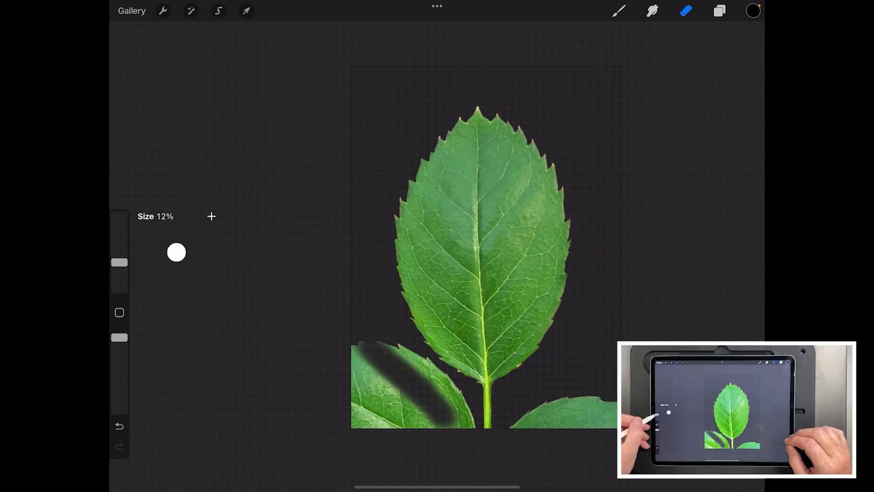
pyautogui.click(719, 10)
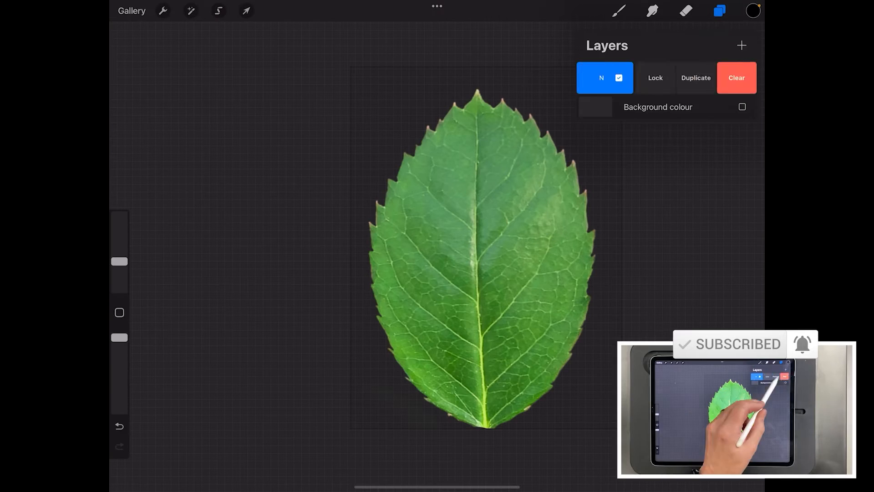
pyautogui.click(191, 11)
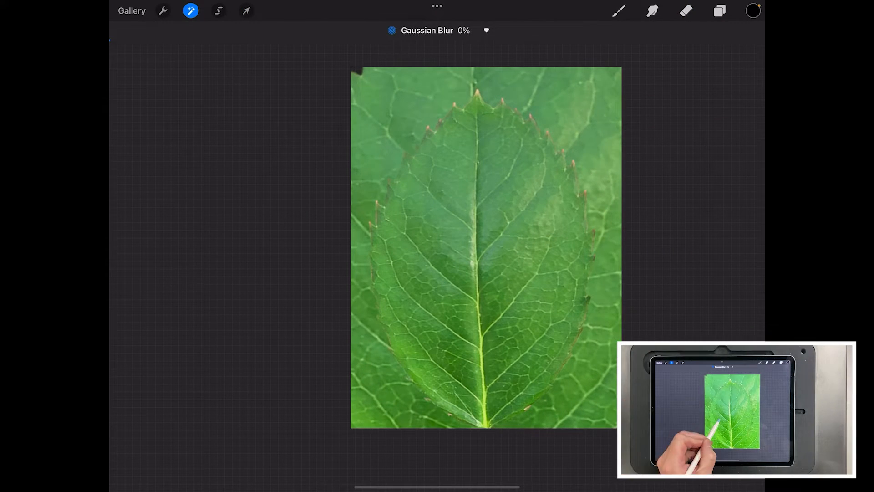
pyautogui.click(162, 10)
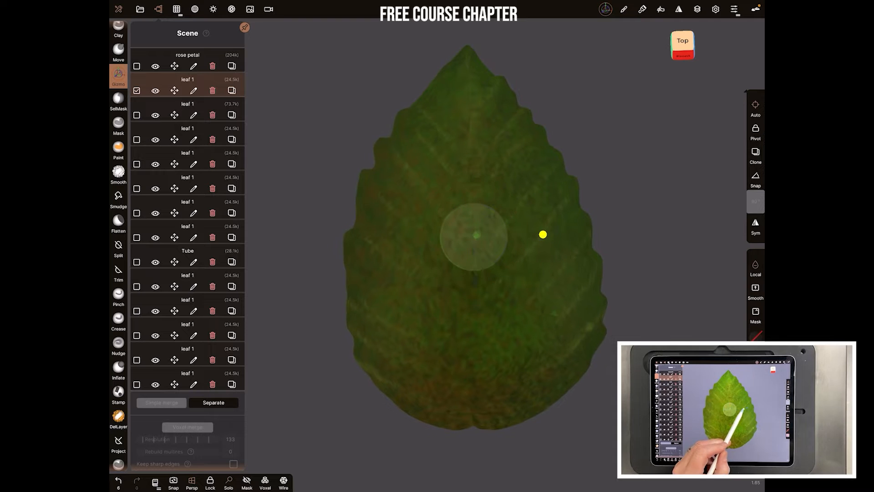
# Select a leaf object in the Scene panel to view its green veined texture.
pyautogui.click(474, 235)
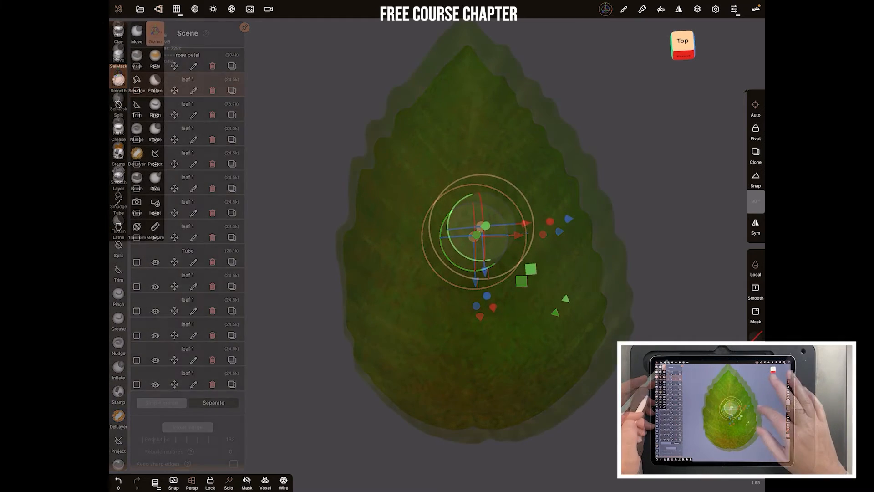
# Subdivide the textured leaf in Topology's Multires tab, reaching 353k faces.
pyautogui.click(155, 32)
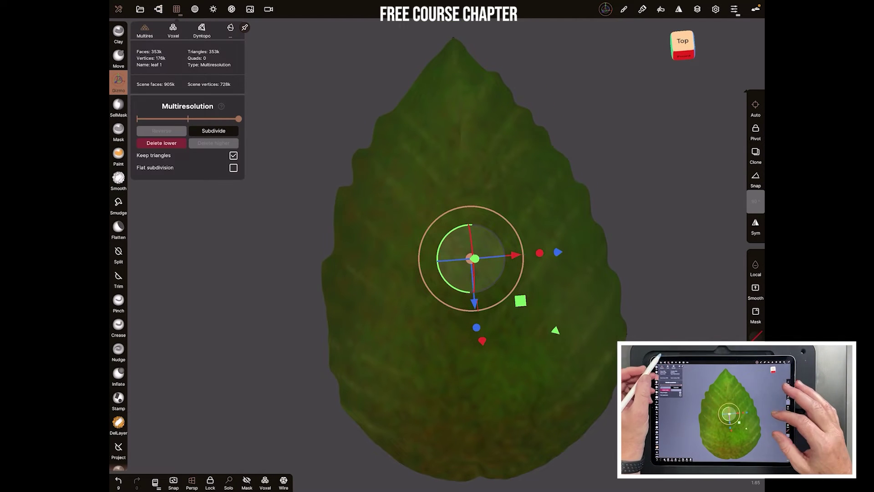
pyautogui.click(213, 131)
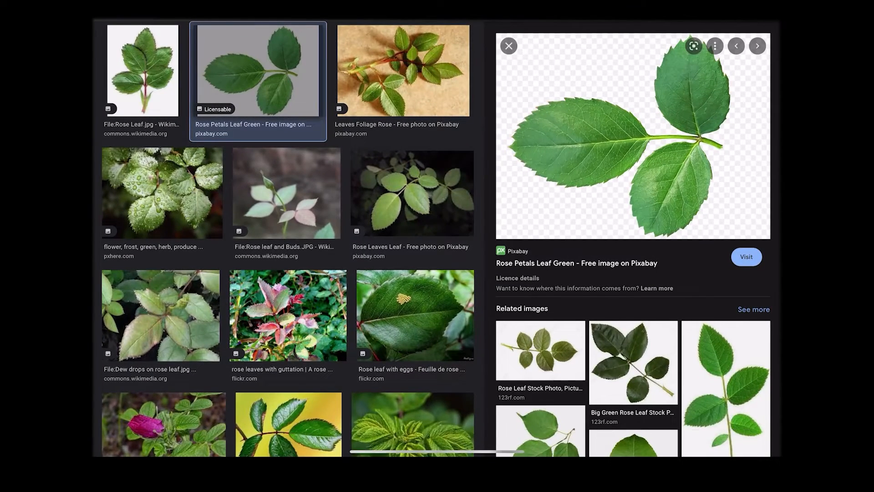
# Filter rose leaf image results to Large size and Creative Commons licences, then browse them.
pyautogui.scroll(3)
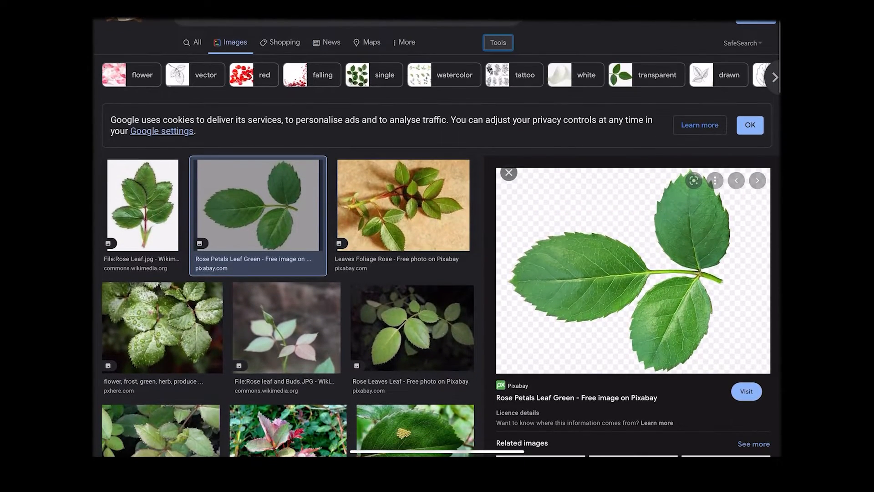
pyautogui.click(355, 61)
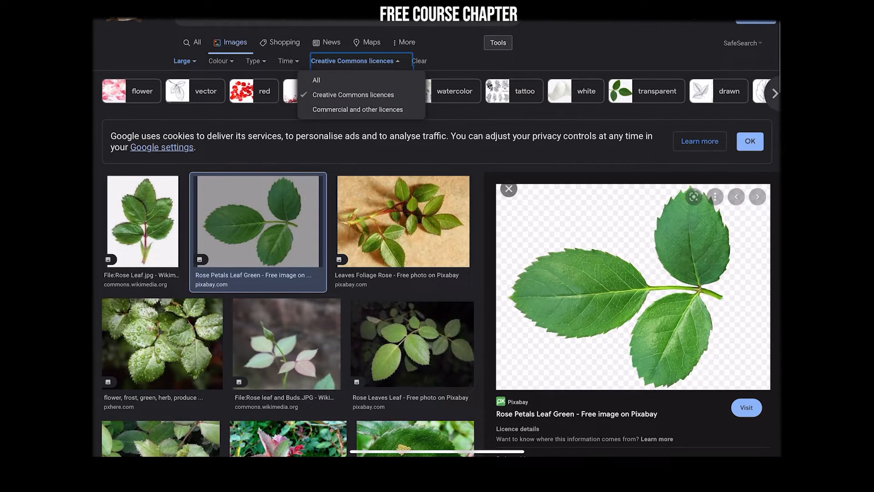
pyautogui.scroll(-3)
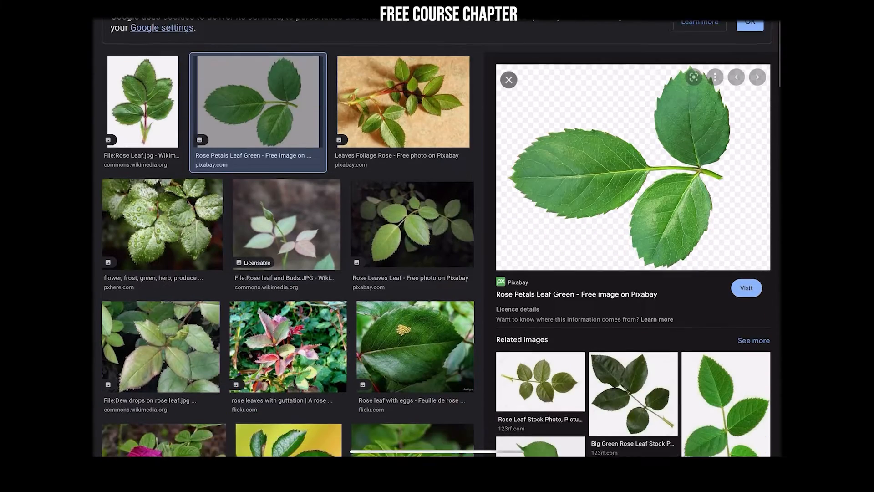
pyautogui.scroll(-3)
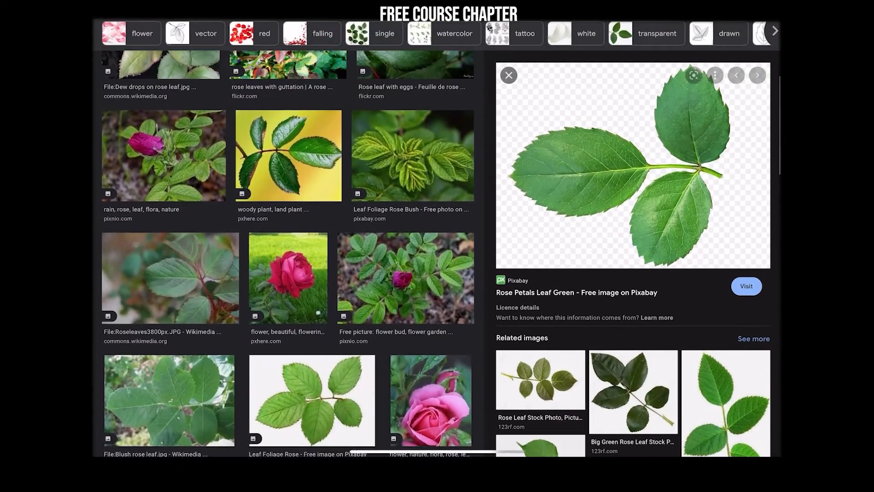
pyautogui.scroll(-3)
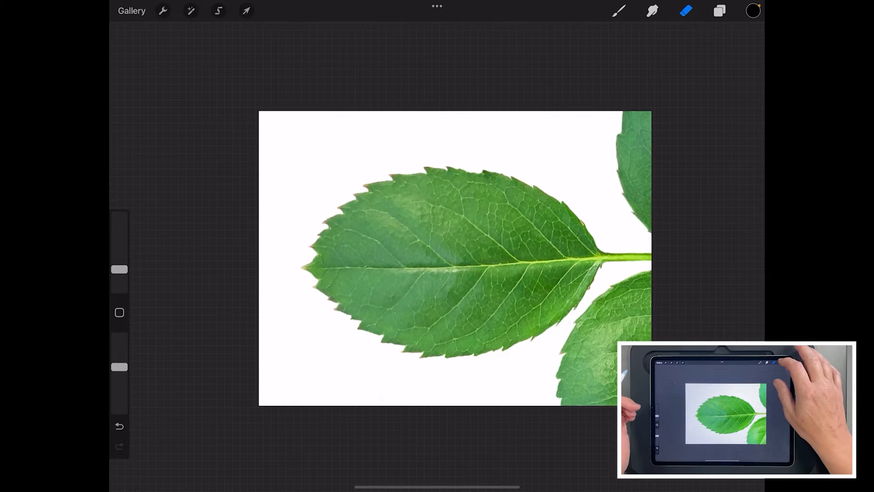
# Hide the white canvas background behind the imported three-leaf rose photo.
pyautogui.click(719, 11)
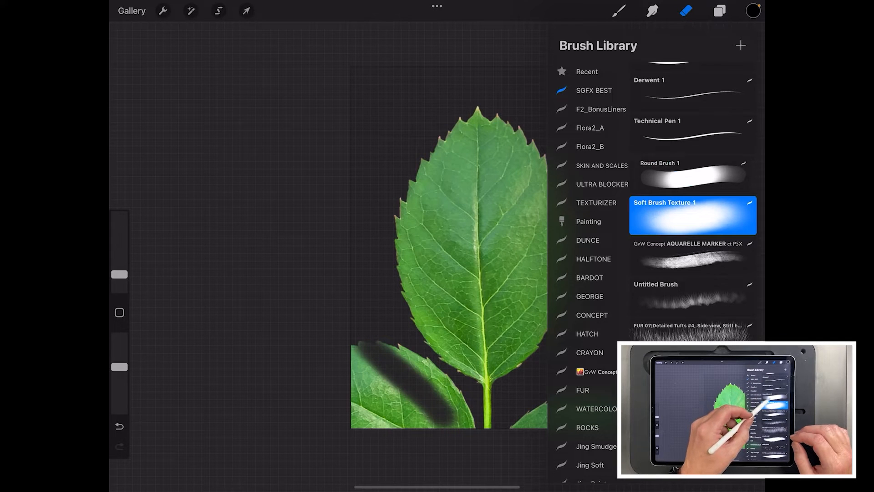
# Erase the neighbouring leaflets and stem using the Soft Brush Texture eraser.
pyautogui.click(218, 10)
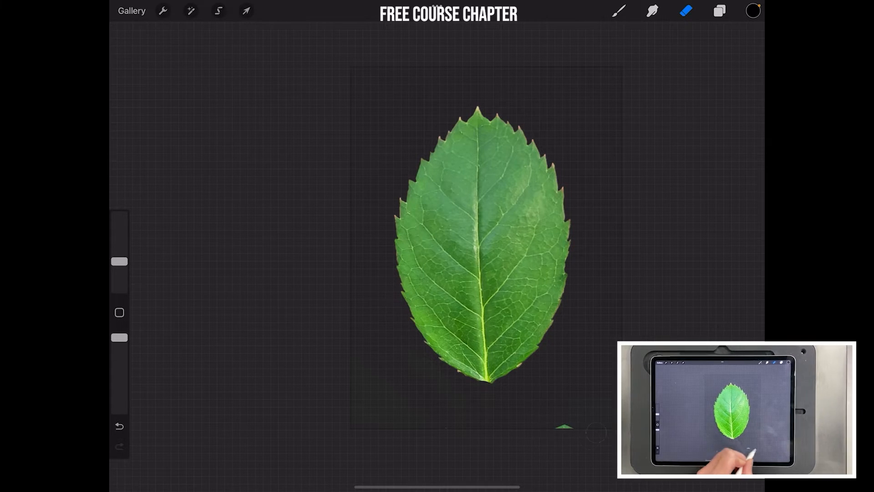
pyautogui.click(246, 11)
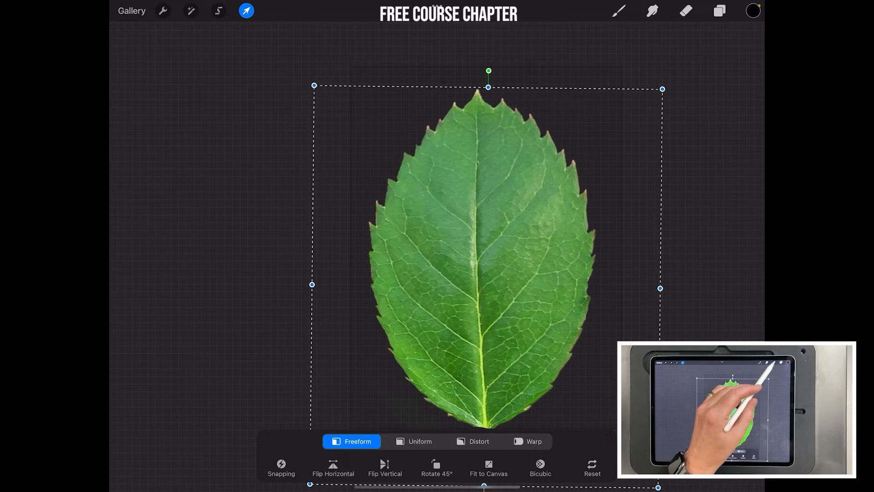
# Enlarge the leaf, duplicate its layer, and stretch the lower copy across the canvas.
pyautogui.click(719, 10)
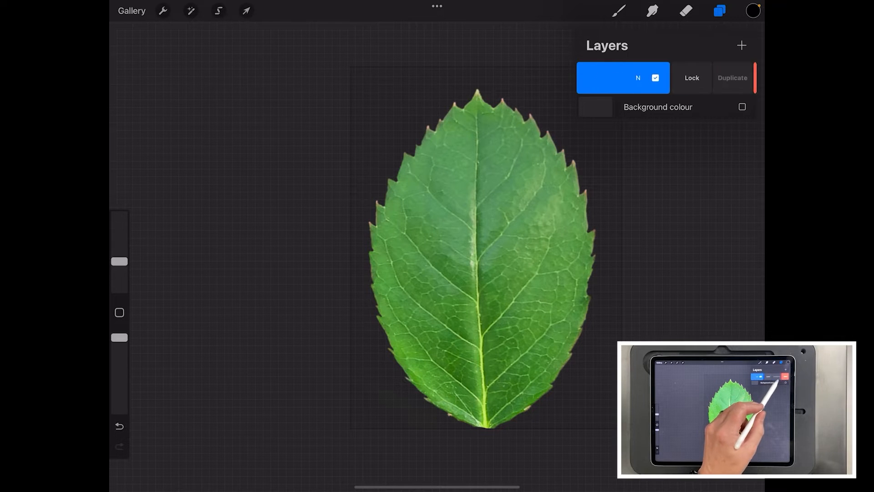
pyautogui.click(246, 10)
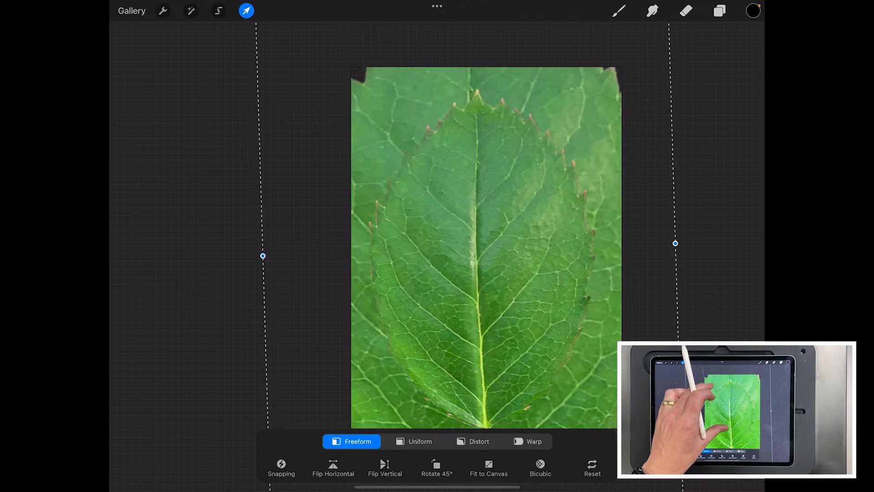
pyautogui.click(190, 10)
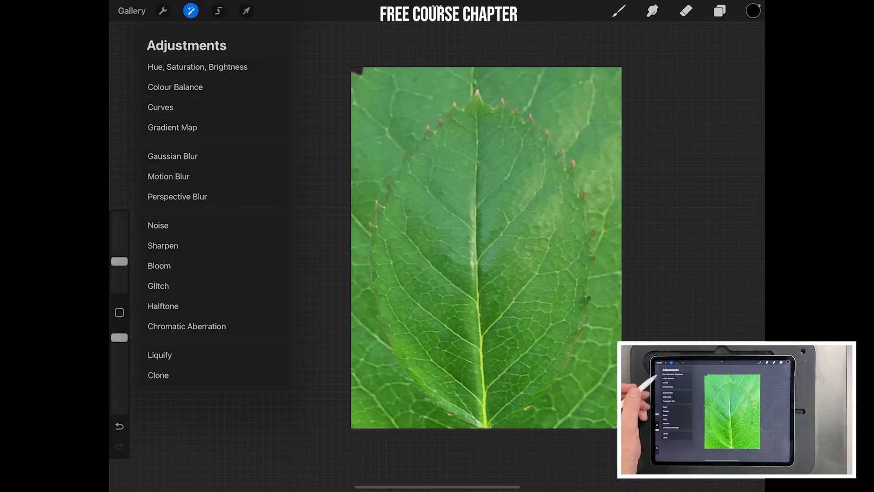
# Apply about 4% Gaussian blur to the stretched background leaf copy.
pyautogui.click(173, 156)
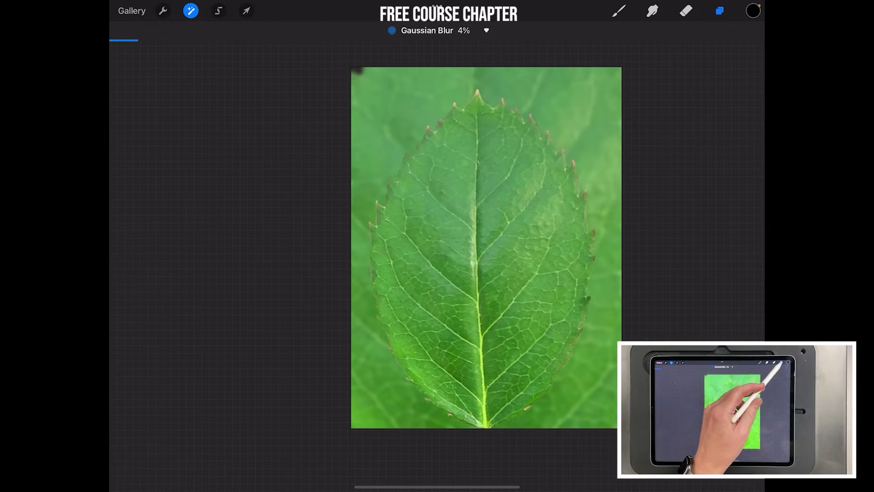
# Browse the Layers, Adjustments and Selection menus, then view PNG and JPEG share formats.
pyautogui.click(719, 10)
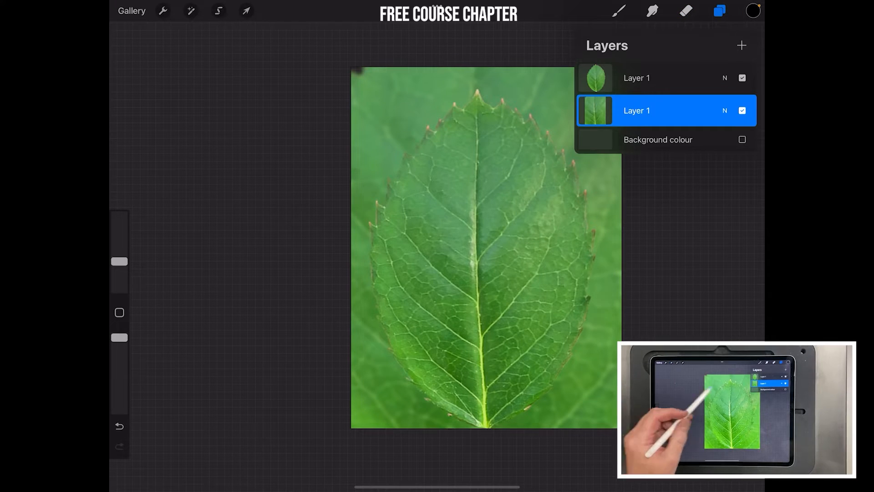
pyautogui.click(191, 10)
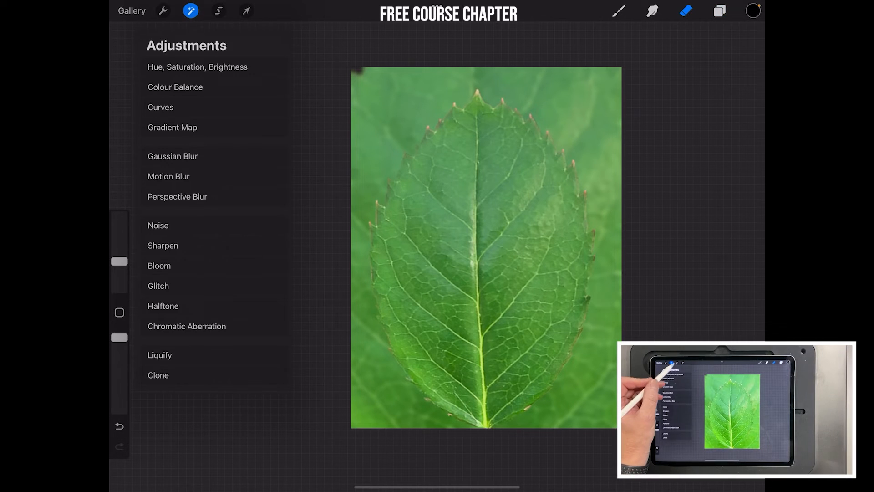
pyautogui.click(218, 10)
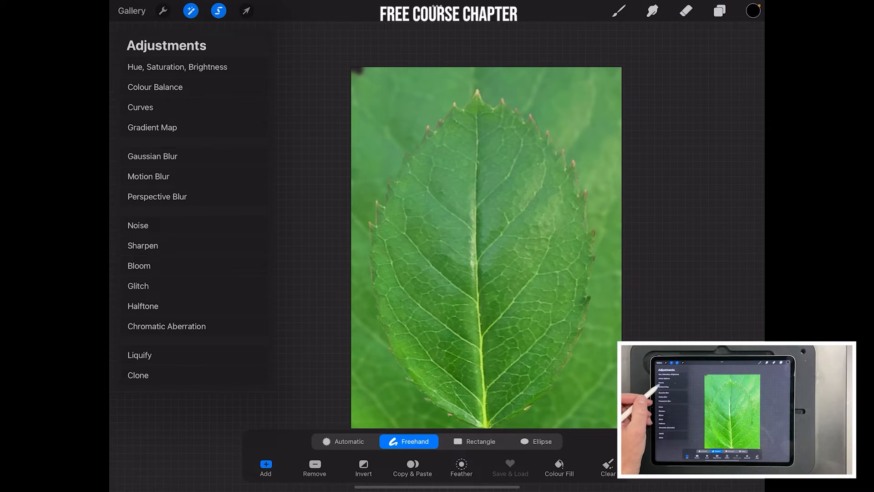
pyautogui.click(162, 10)
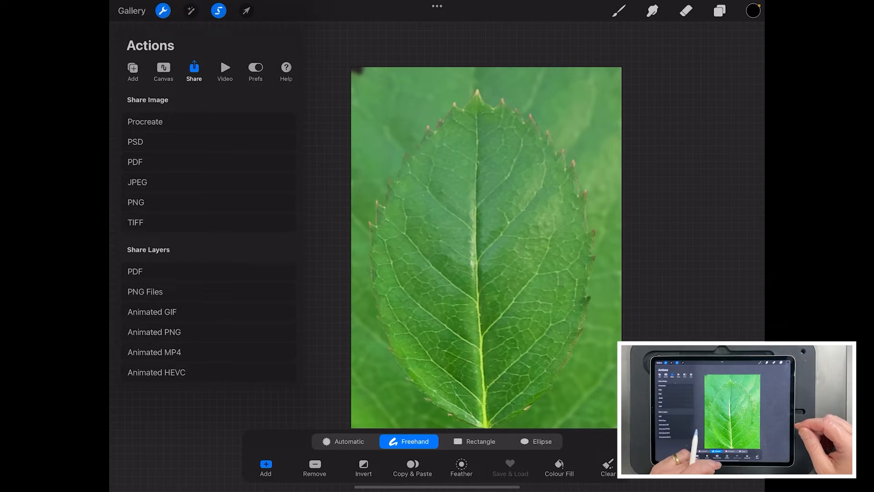
pyautogui.press('home')
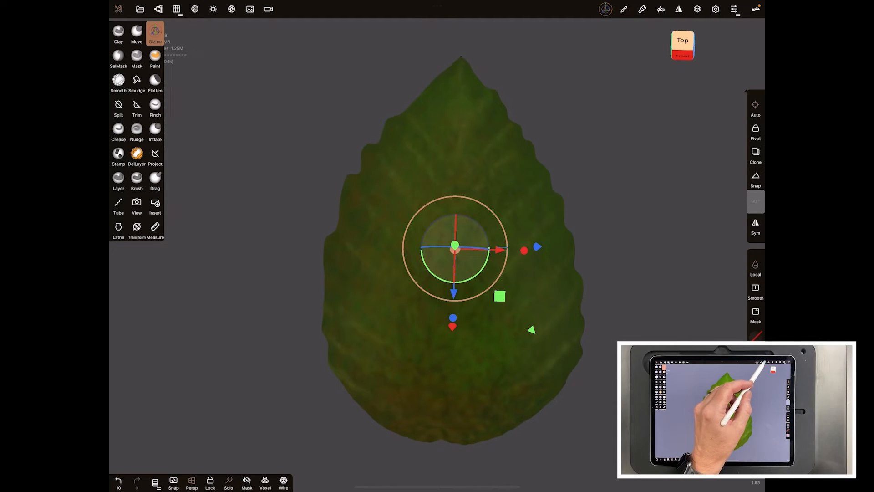
# Import the close-up leaf photo from Photos as the Paint tool's texture.
pyautogui.click(624, 9)
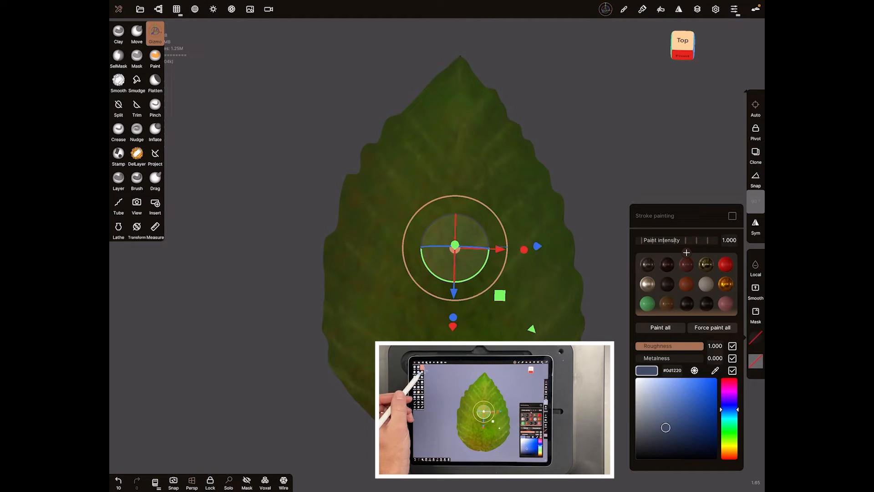
pyautogui.click(155, 59)
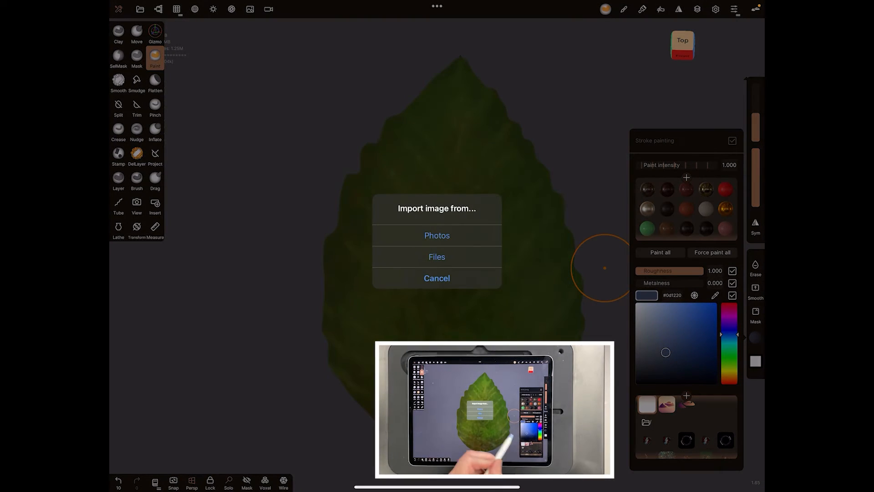
pyautogui.click(437, 235)
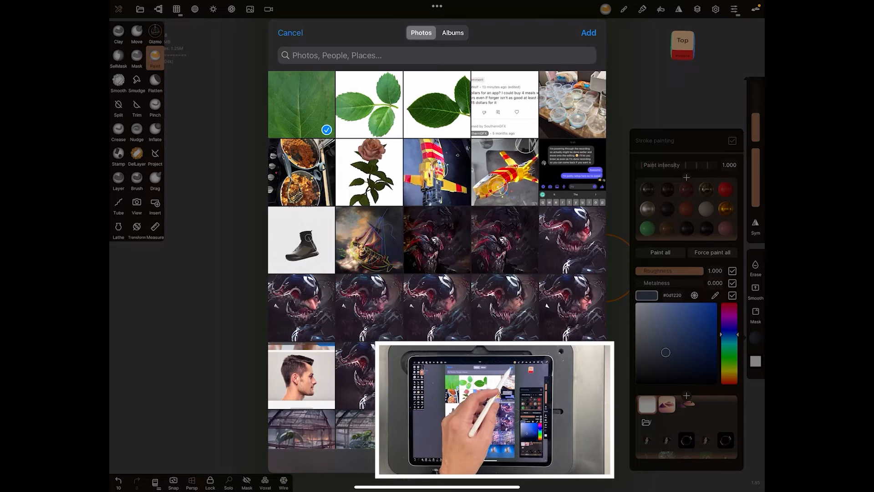
pyautogui.click(588, 33)
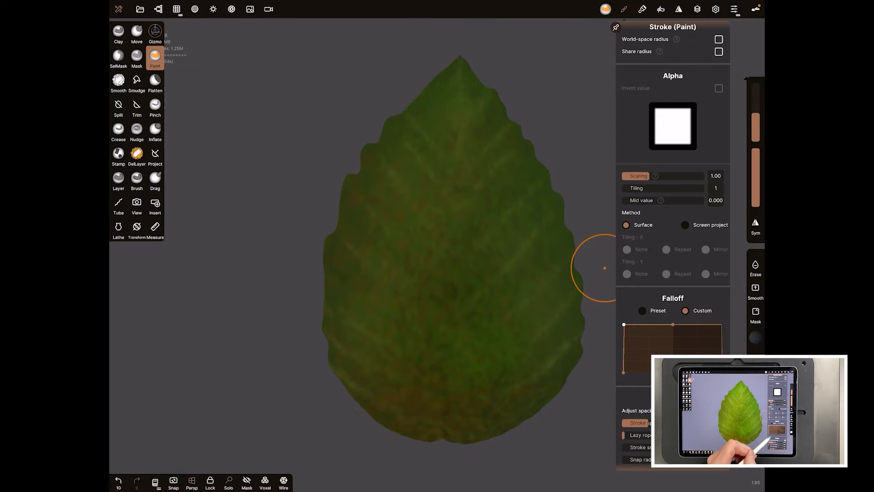
# Paint the leaf photo texture across the leaf model so its veins show.
pyautogui.scroll(-3)
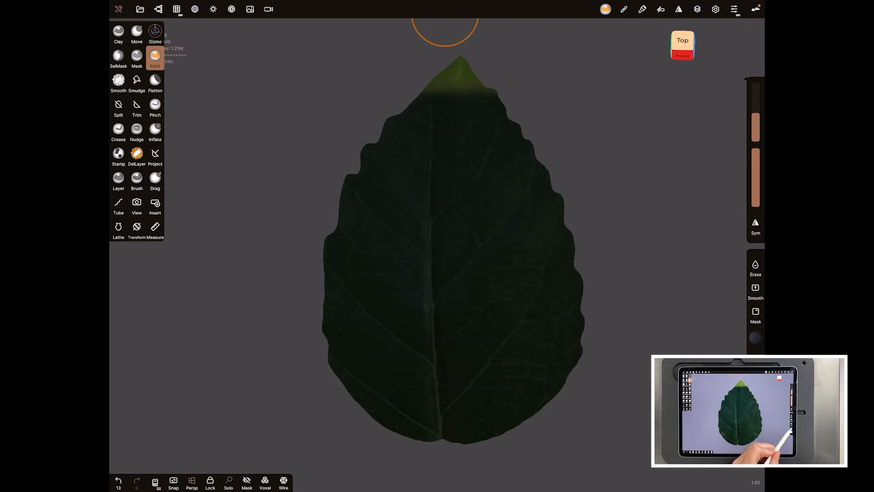
pyautogui.click(660, 252)
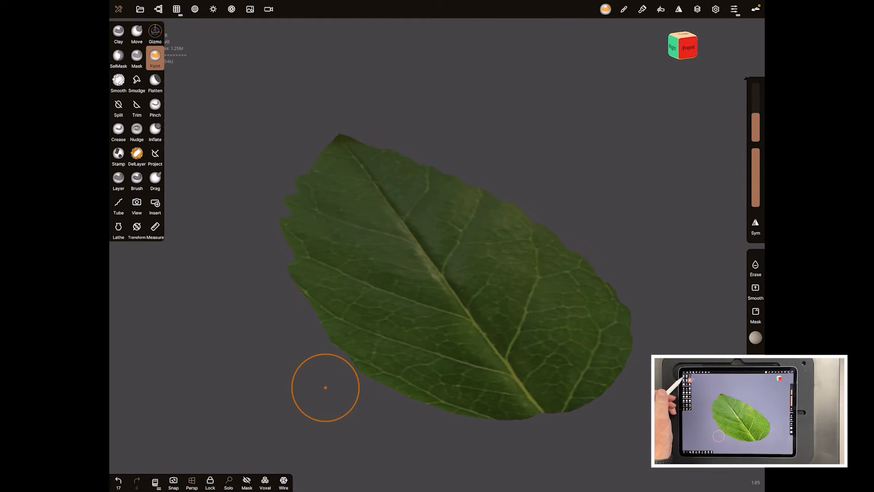
# Push the leaf's edges with the Move brush to match the photo's outline.
pyautogui.click(136, 31)
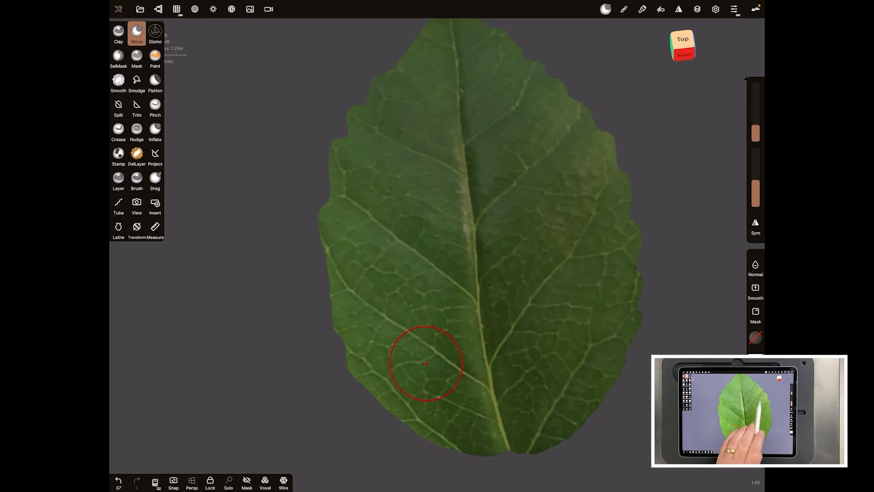
pyautogui.moveTo(427, 363)
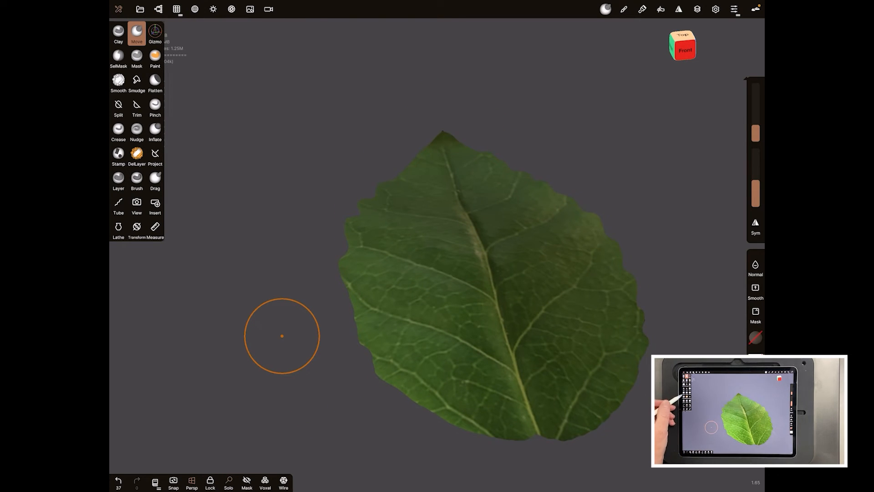
pyautogui.click(118, 132)
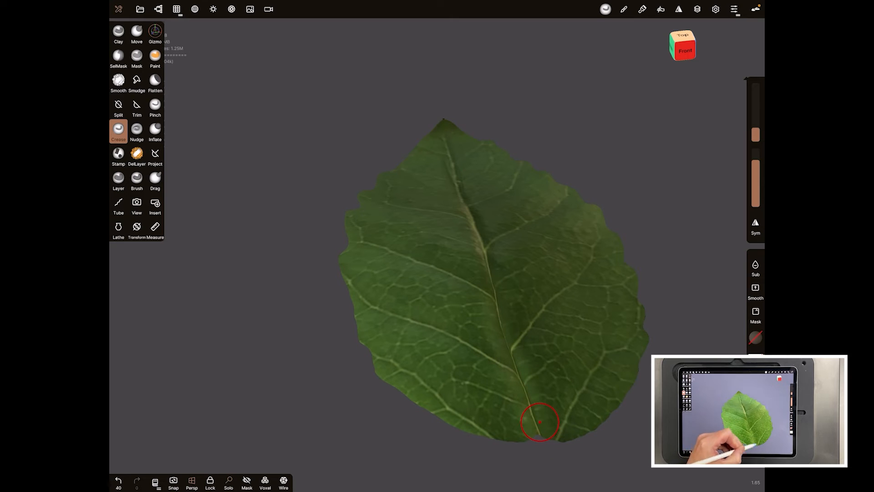
pyautogui.moveTo(411, 257)
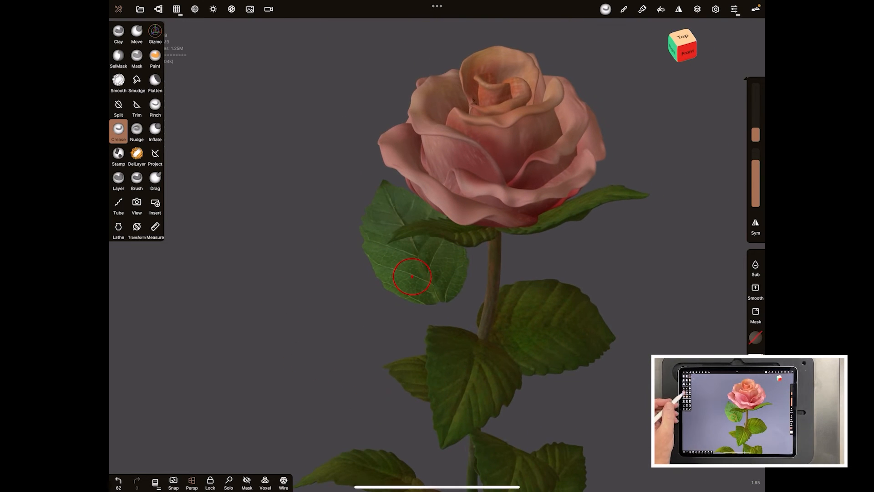
# Switch to the Gizmo tool to reposition the leaf beneath the bloom.
pyautogui.click(155, 33)
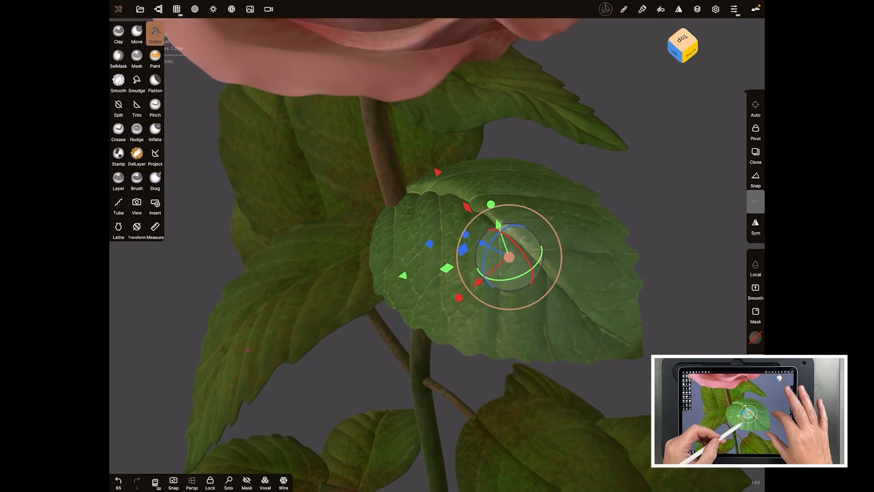
# Lower leaf 1's resolution in the Scene panel and undo once to reach 176k.
pyautogui.click(176, 9)
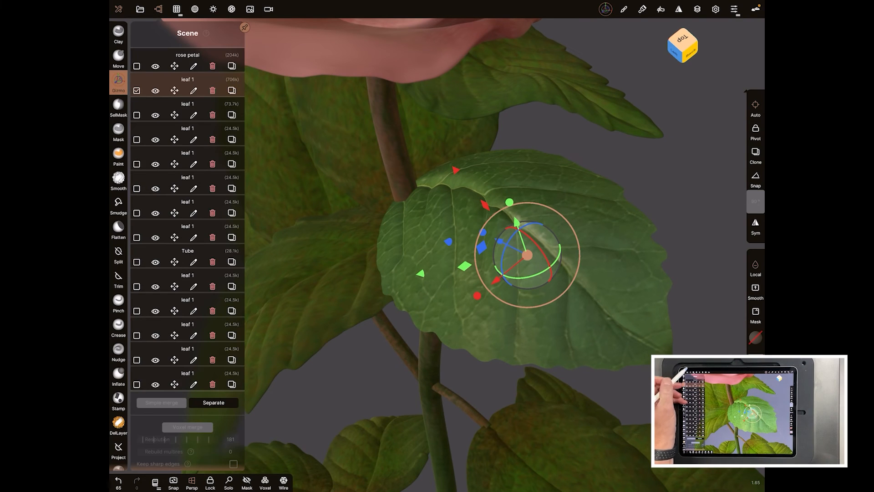
pyautogui.click(119, 449)
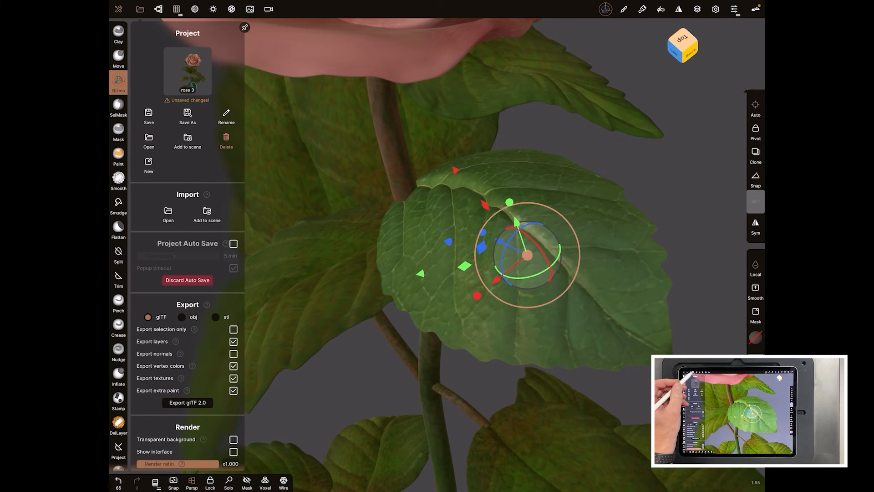
pyautogui.click(176, 9)
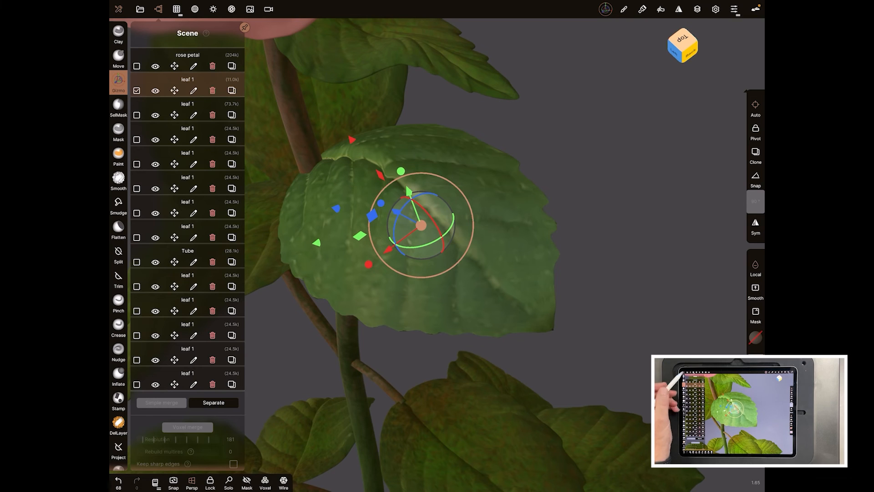
pyautogui.press('ctrl+z')
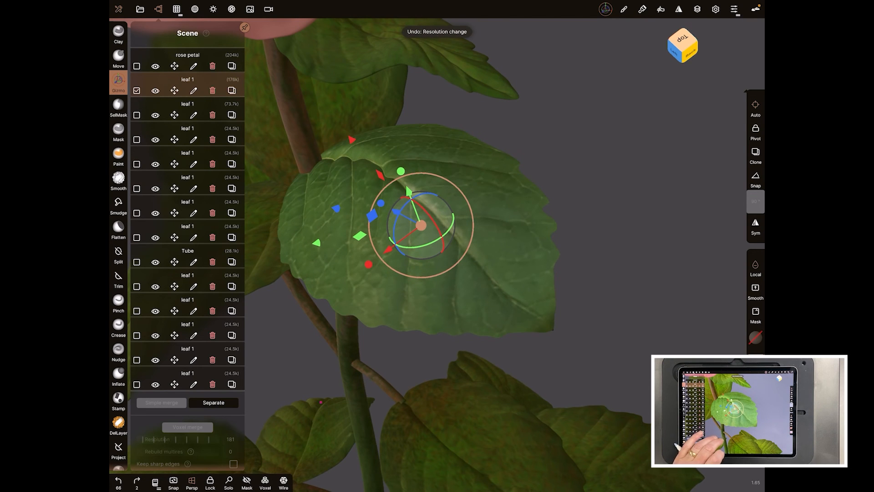